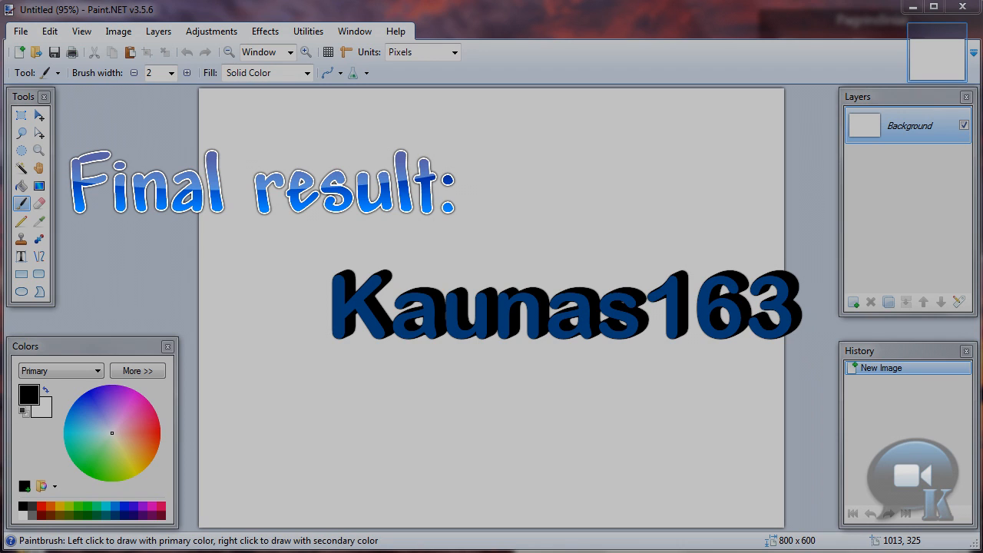
mouse_move(663, 278)
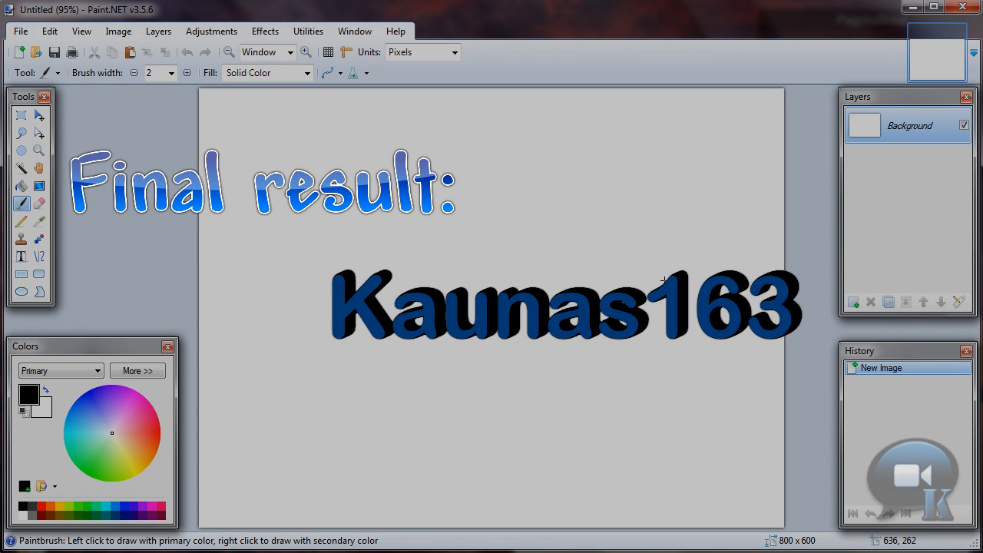
mouse_move(628, 346)
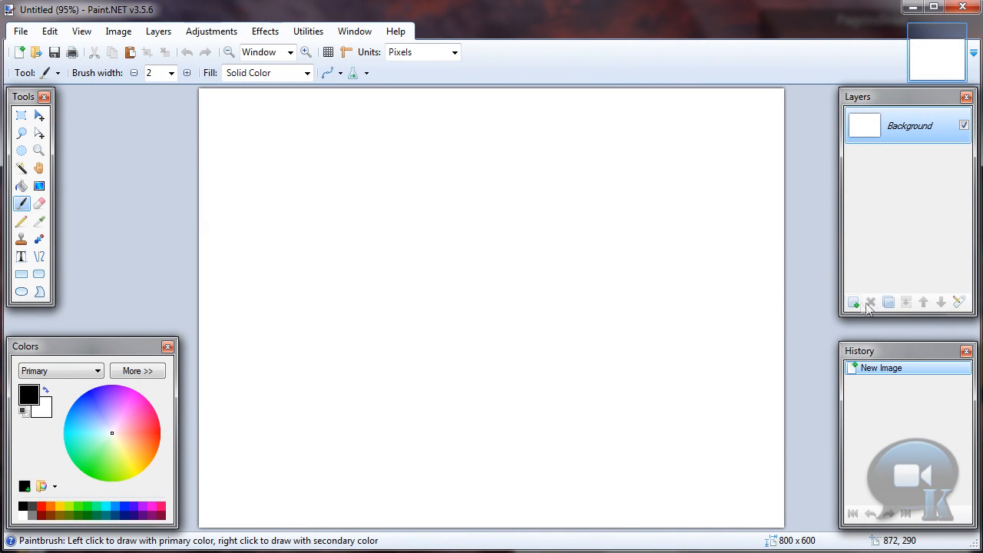
Step: Add a new layer and type Kaunas163 in Arial Rounded MT Bold, size 84
left_click(853, 301)
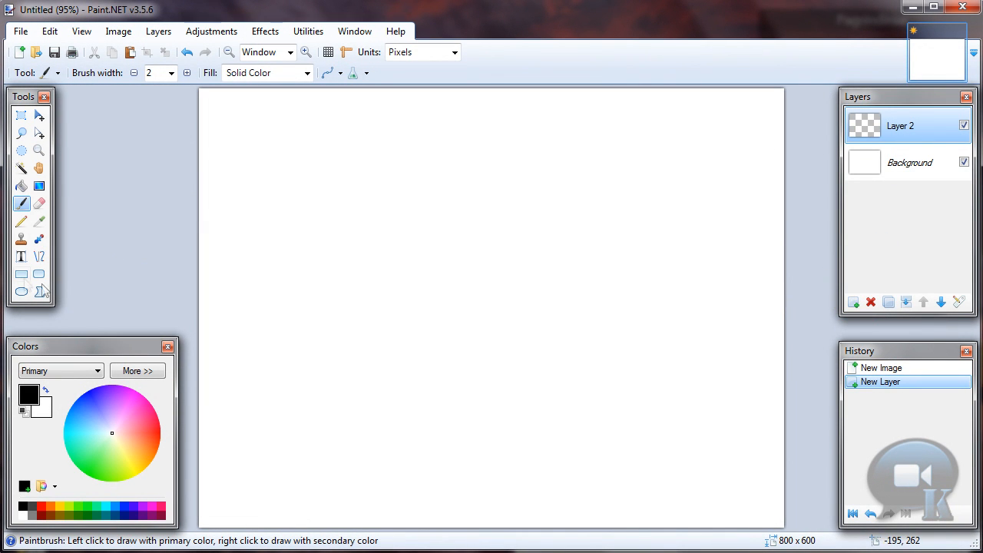
mouse_move(21, 257)
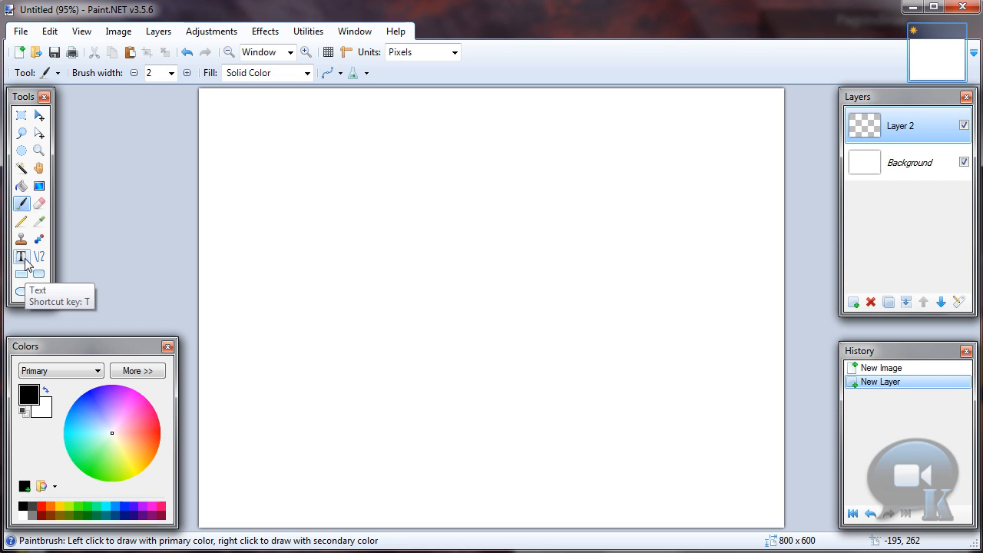
left_click(21, 256)
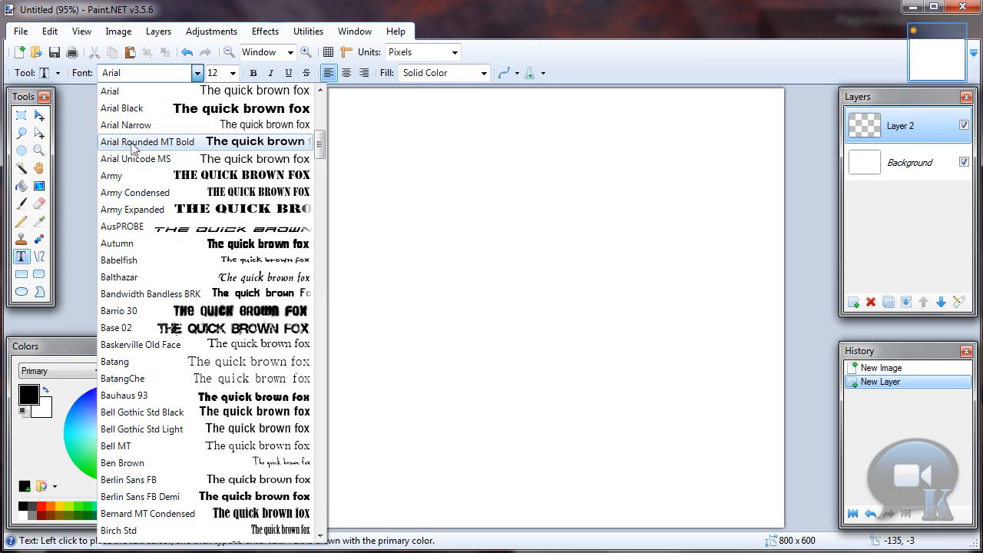
left_click(148, 141)
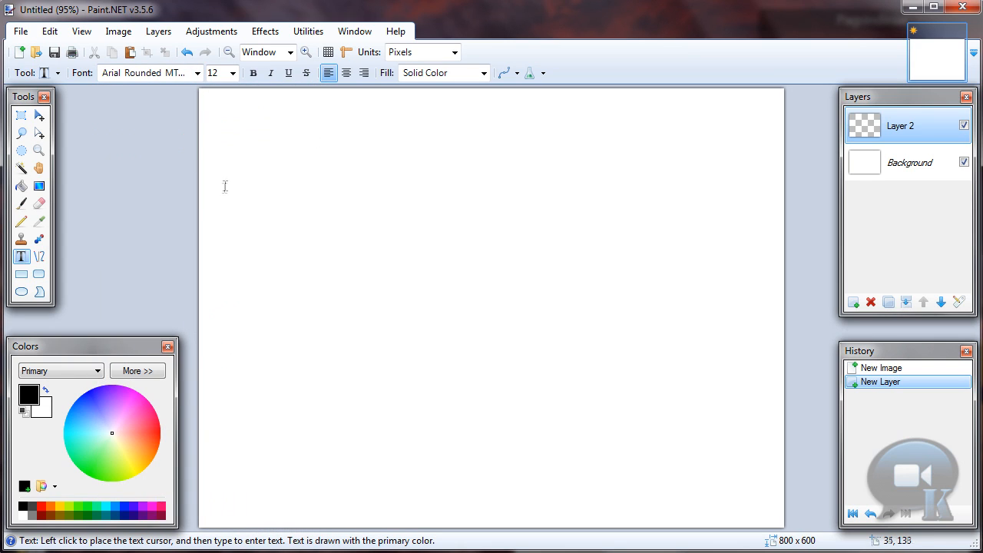
mouse_move(244, 238)
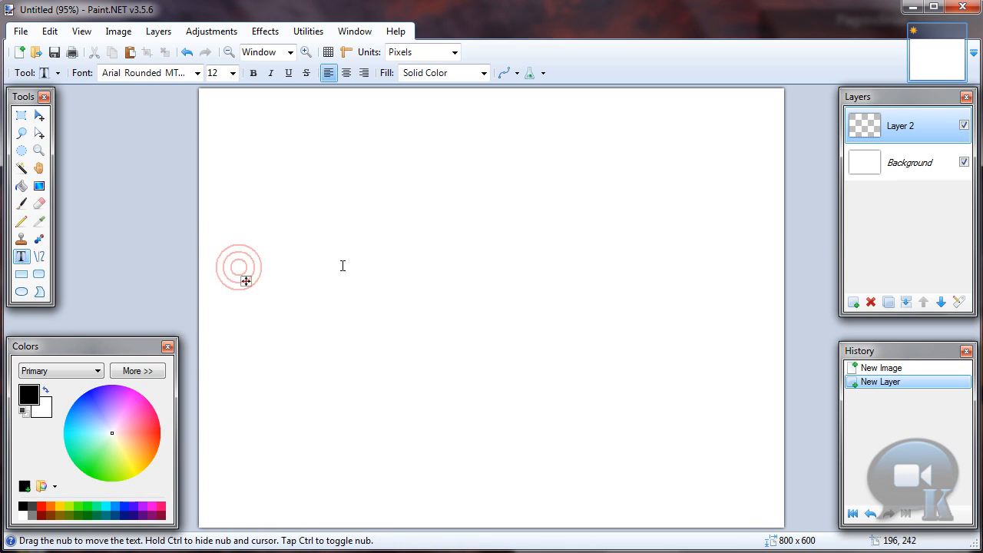
type("Kaunas163")
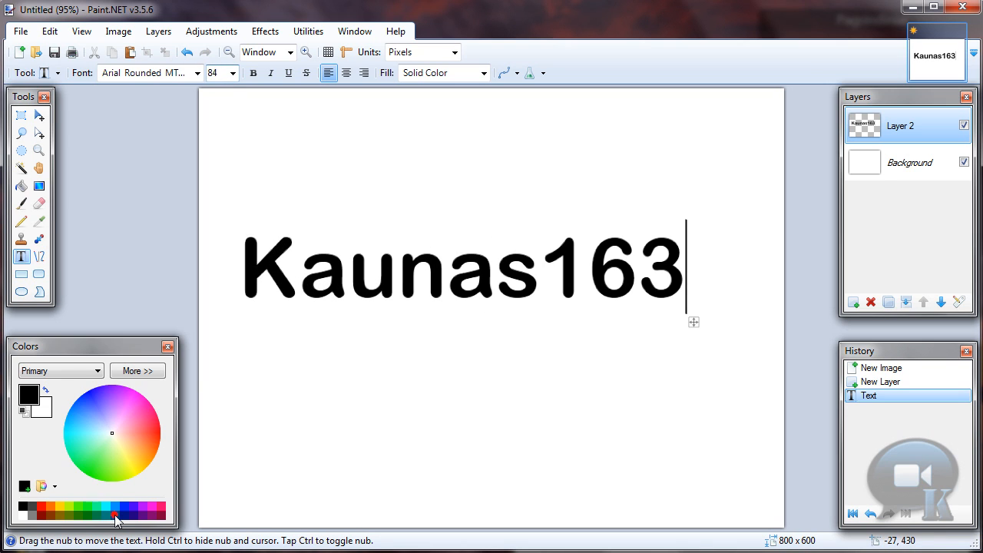
Step: Pick a dark blue primary colour from the palette for the text
left_click(115, 510)
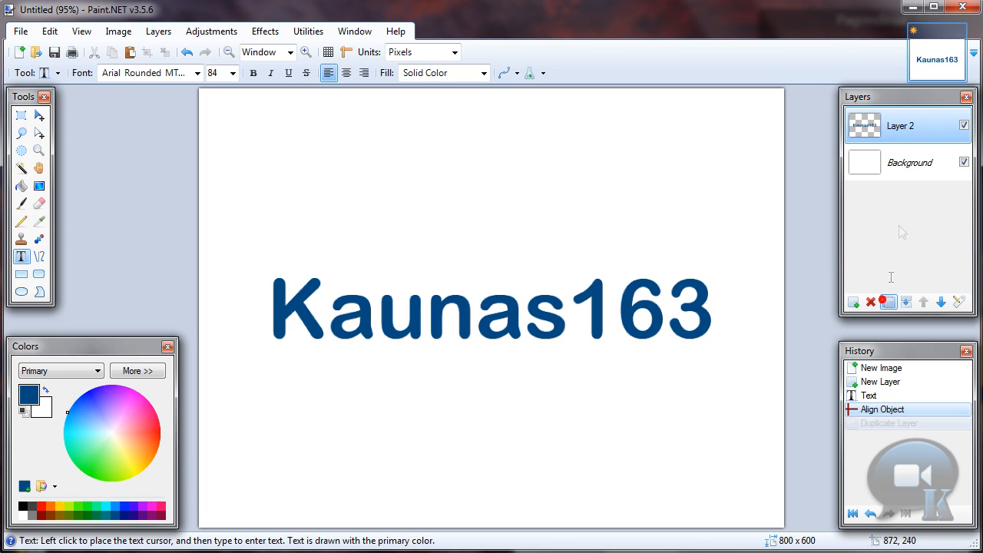
Step: Duplicate the text layer and turn the copy black with a Levels adjustment
left_click(211, 32)
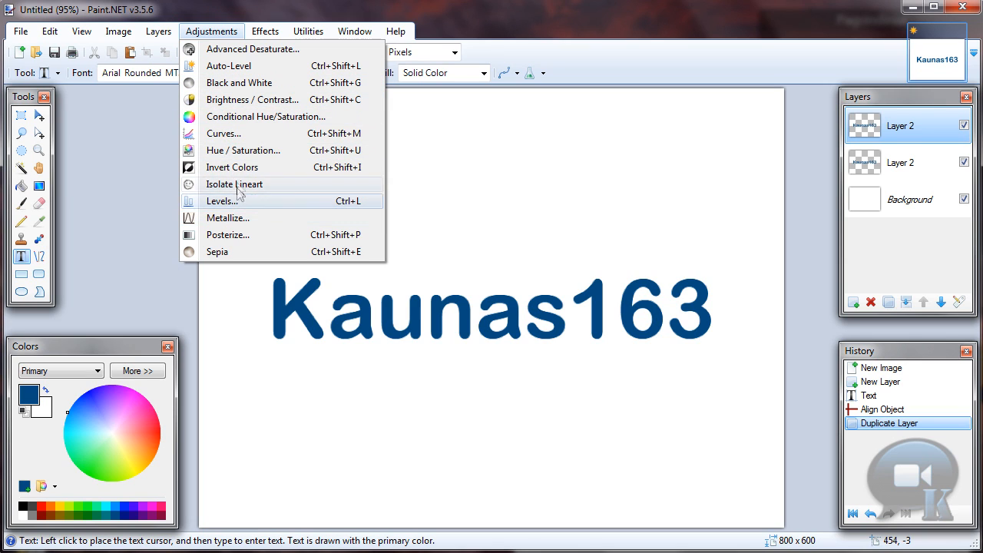
mouse_move(244, 234)
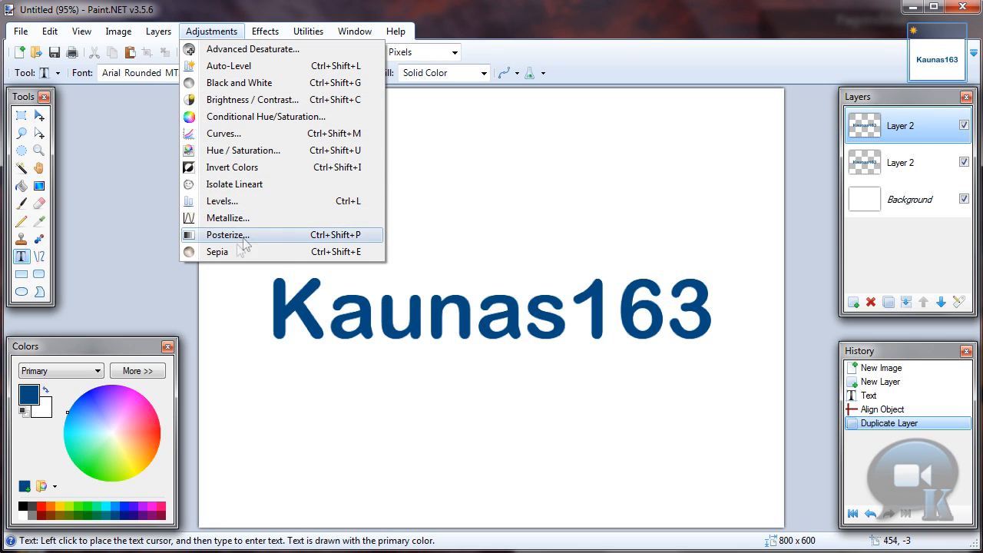
left_click(222, 201)
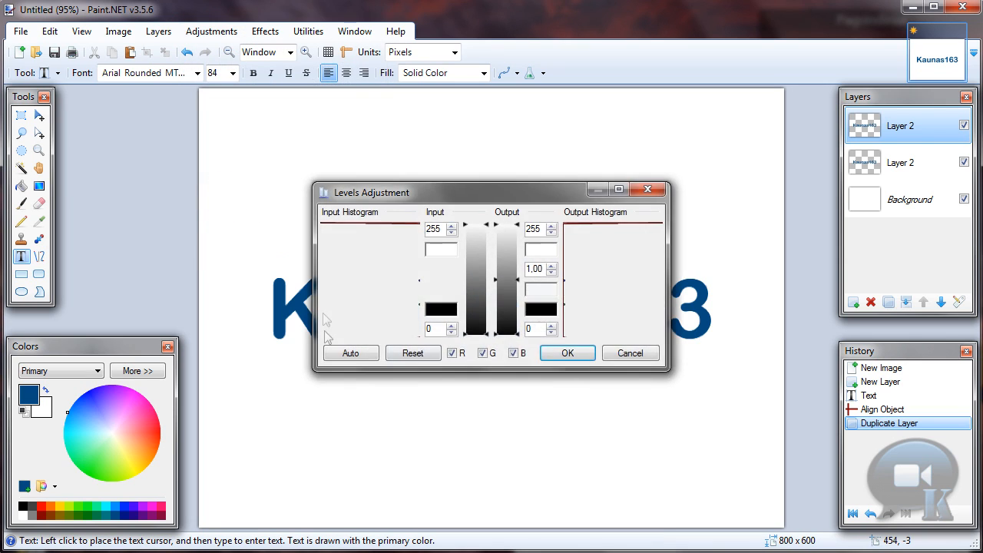
left_click_drag(371, 192, 509, 239)
type("254")
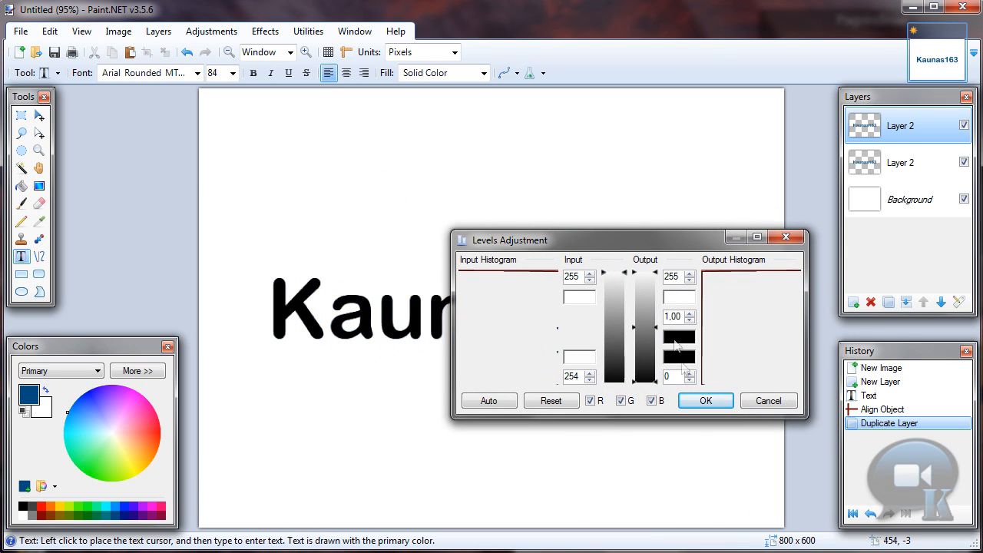
left_click(704, 400)
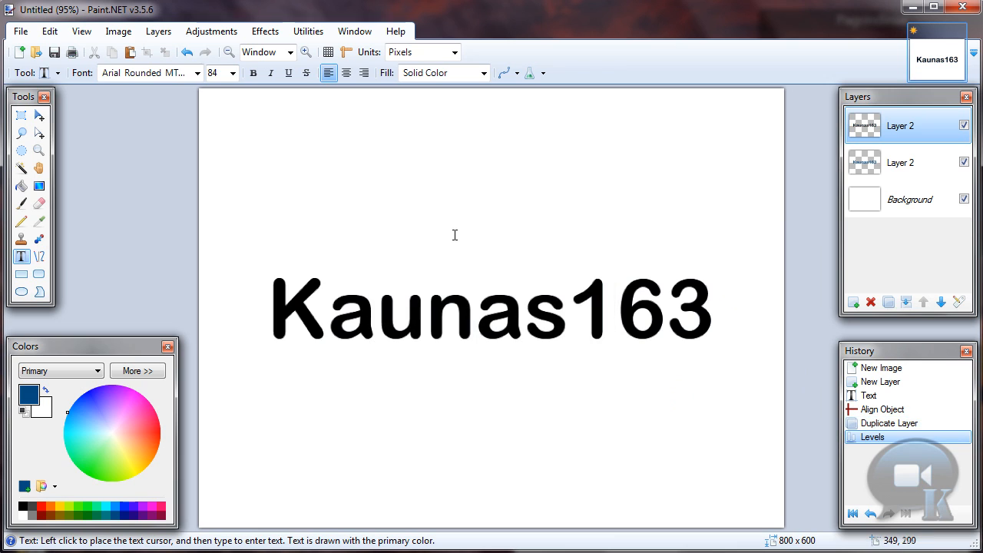
Step: Give the black copy a non-centred motion blur at angle 25
left_click(265, 31)
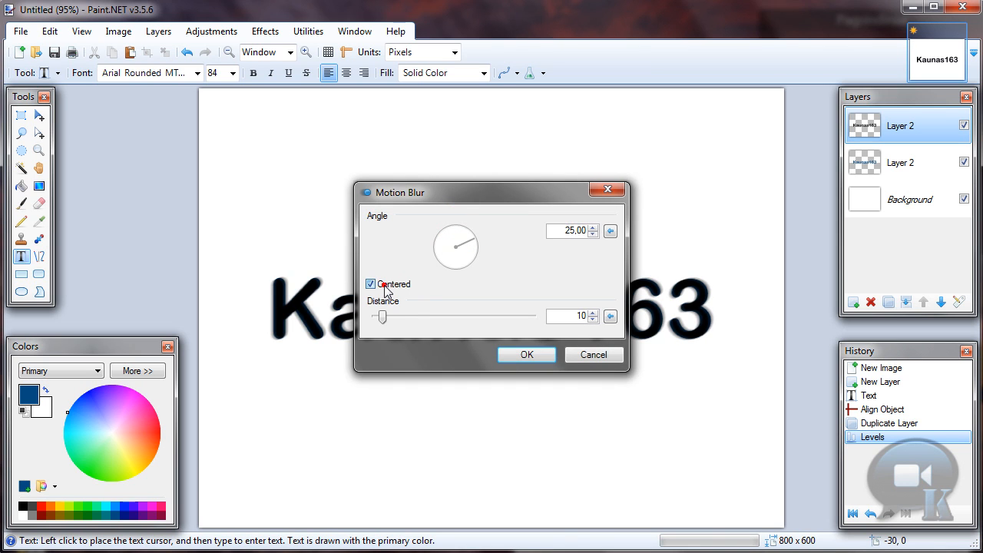
left_click(370, 284)
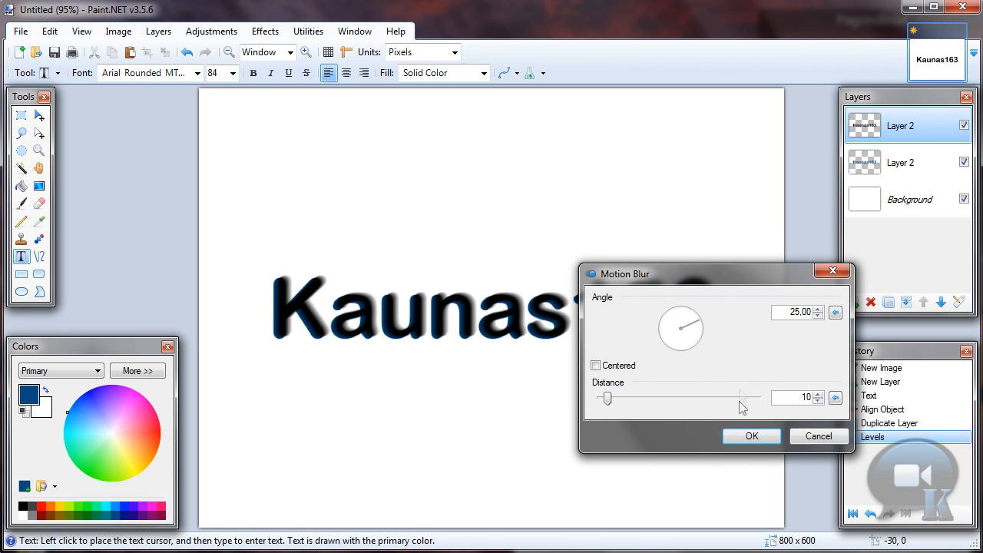
left_click(817, 394)
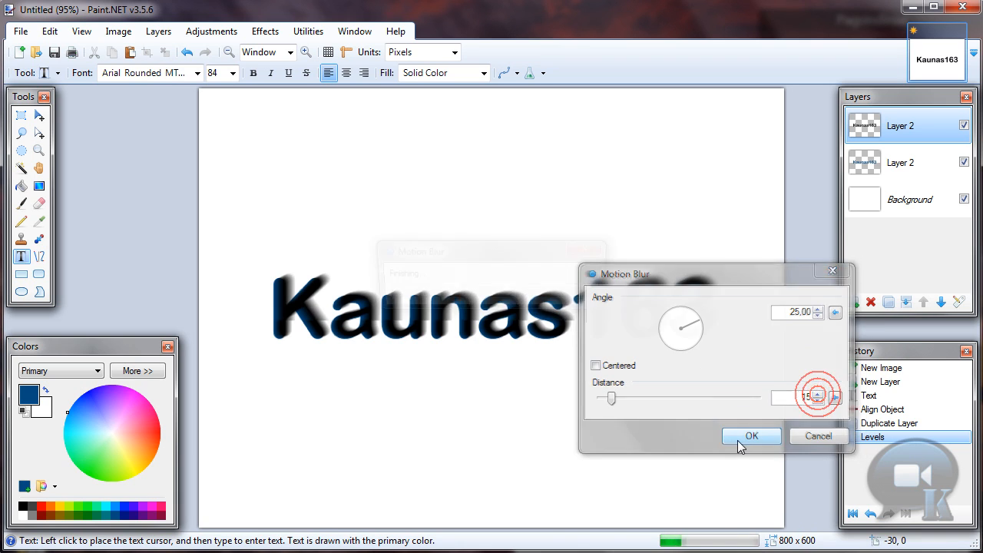
left_click(751, 436)
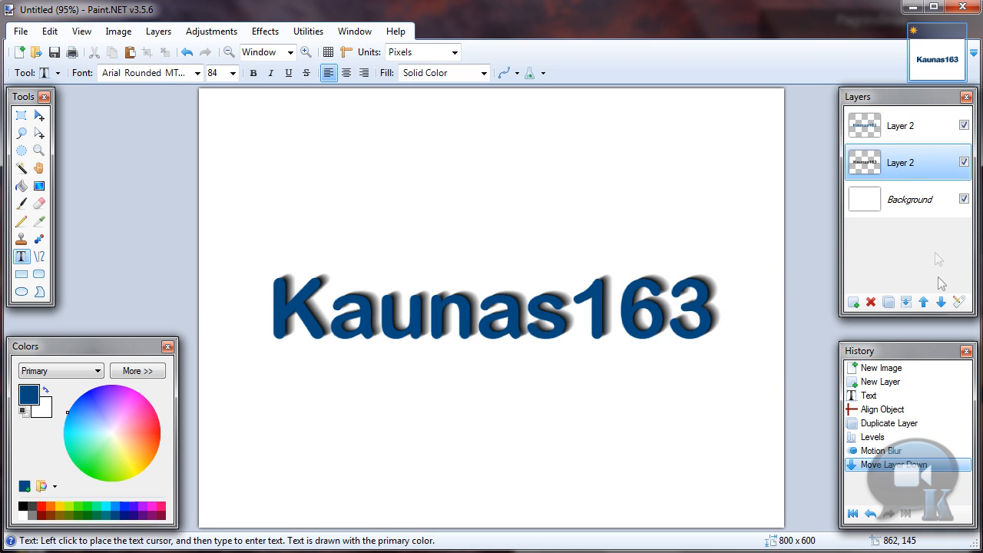
Step: Open Effects > Object > Outline Object for the shadow layer
left_click(264, 31)
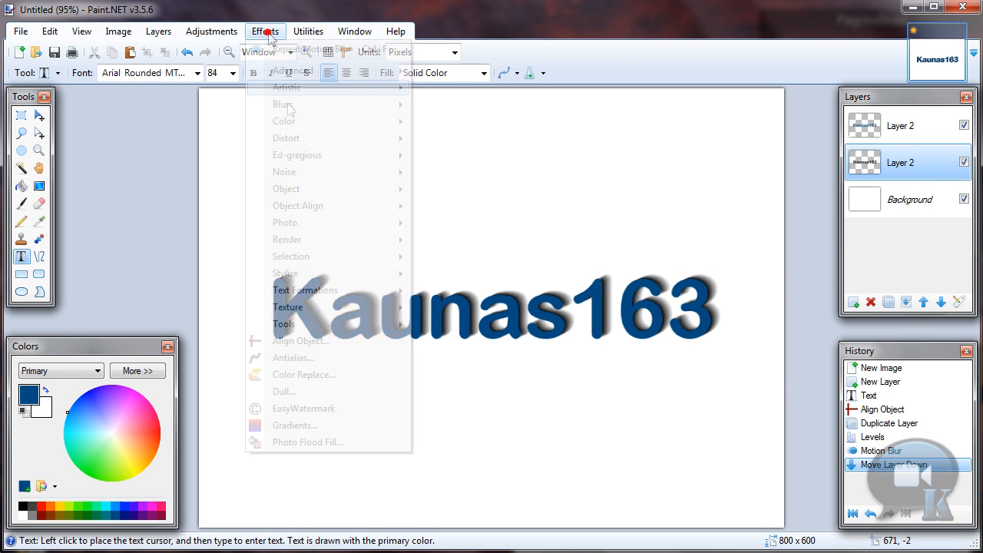
mouse_move(286, 189)
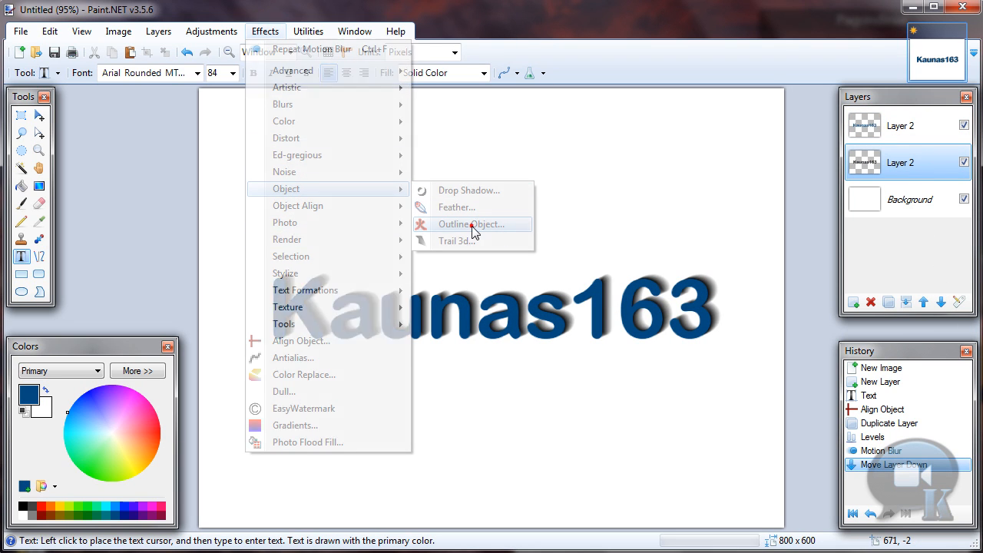
left_click(471, 223)
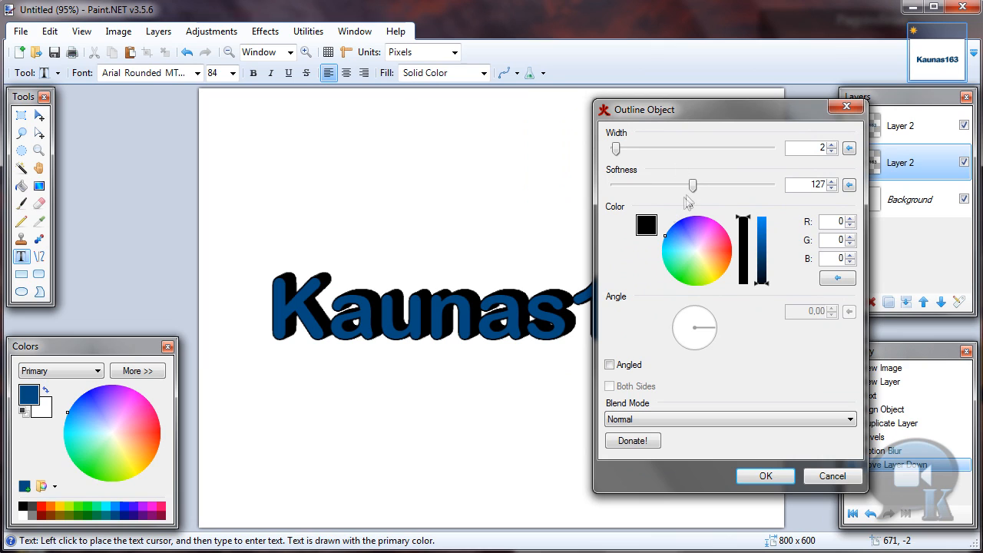
Step: Apply a black width-2 outline with softness raised to about 237
left_click_drag(692, 185, 765, 185)
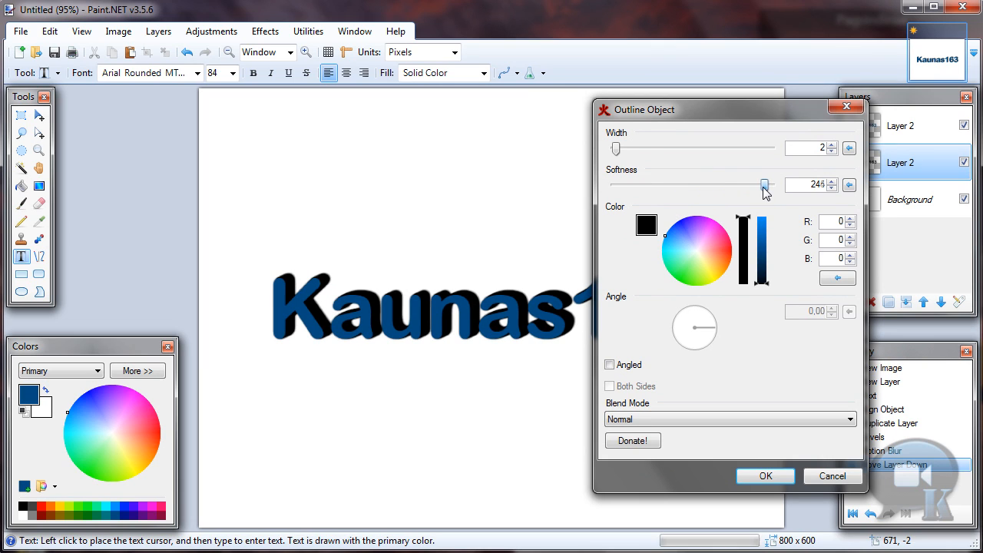
left_click_drag(765, 184, 762, 184)
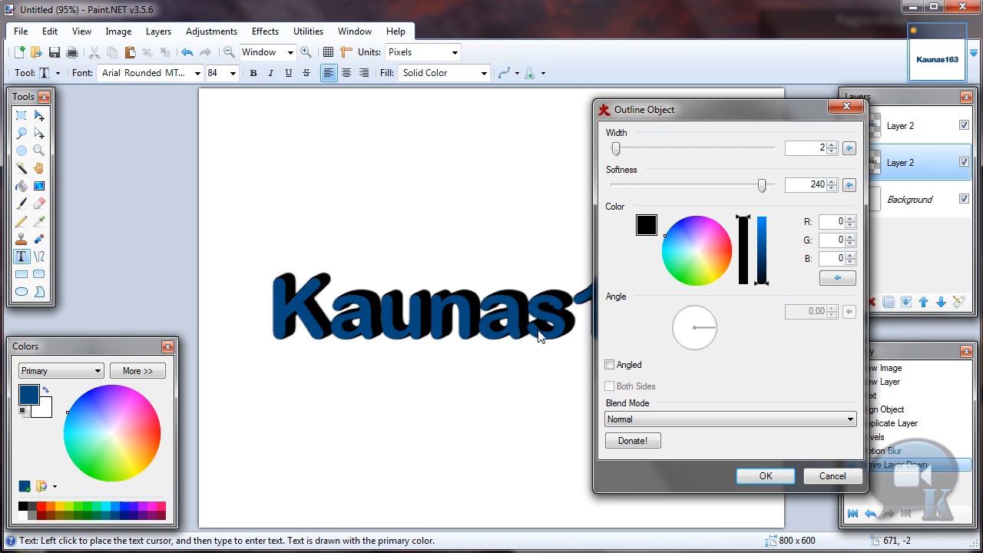
mouse_move(353, 318)
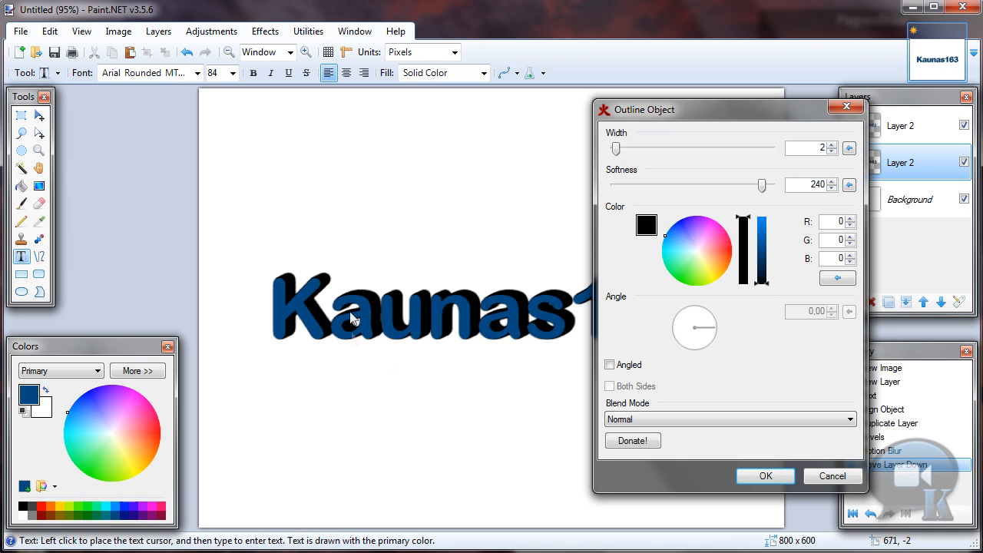
mouse_move(377, 328)
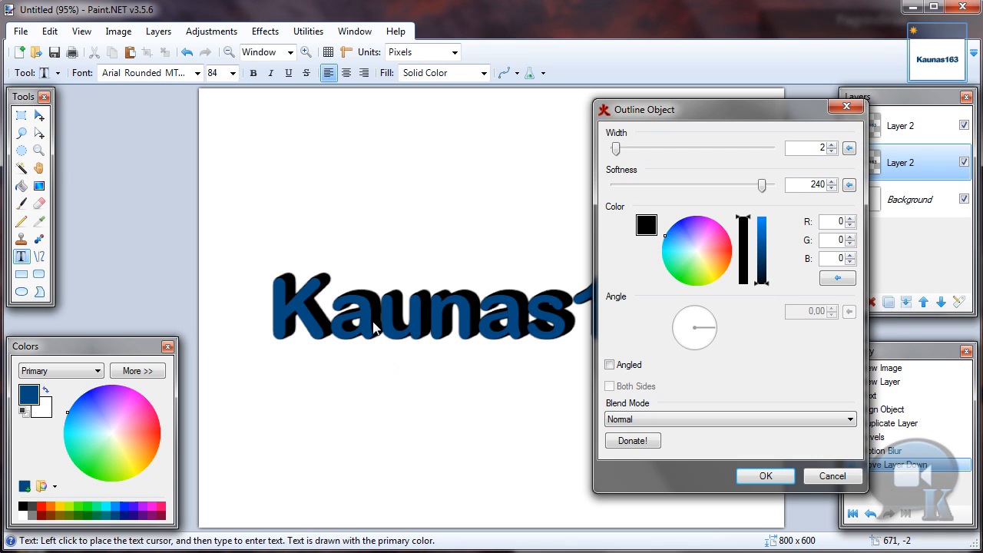
mouse_move(377, 304)
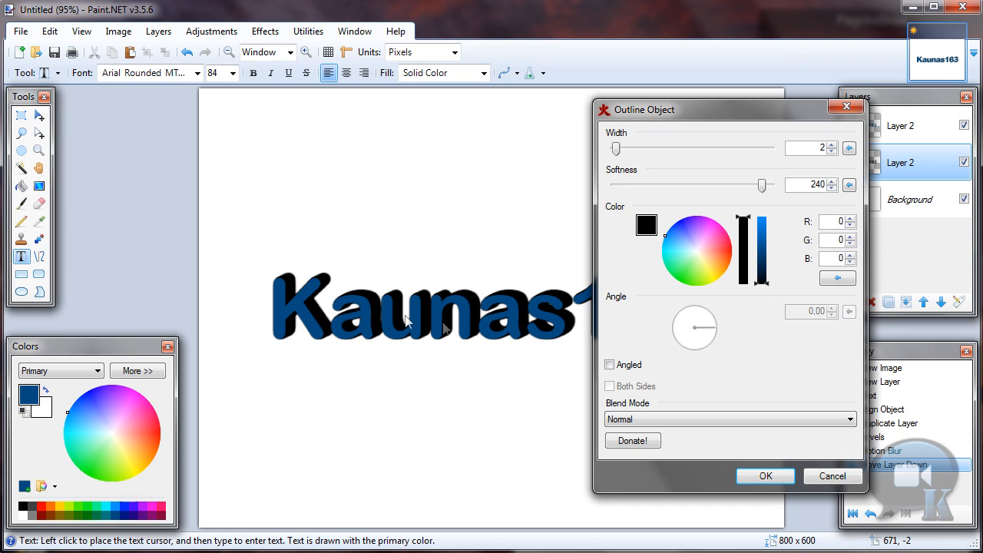
mouse_move(290, 288)
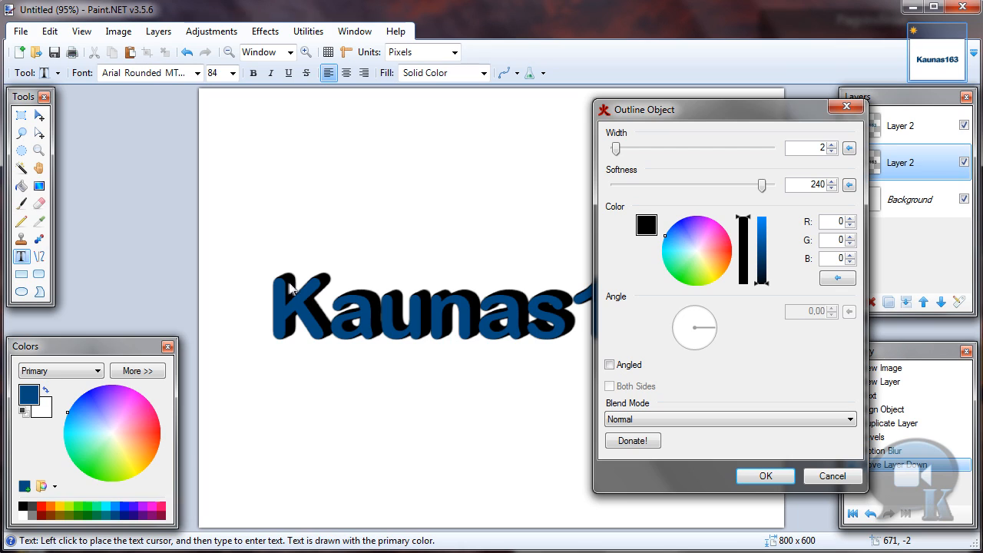
mouse_move(831, 200)
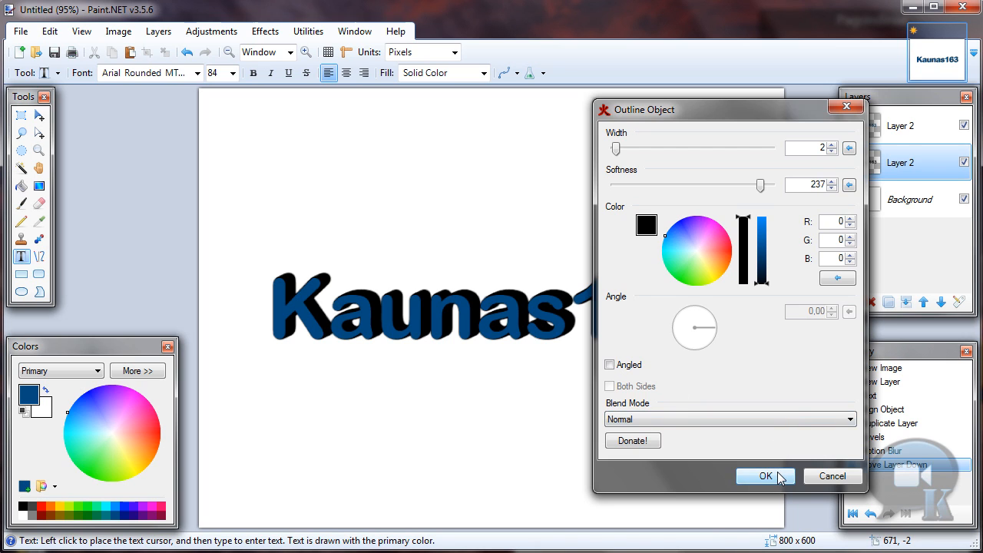
left_click(765, 476)
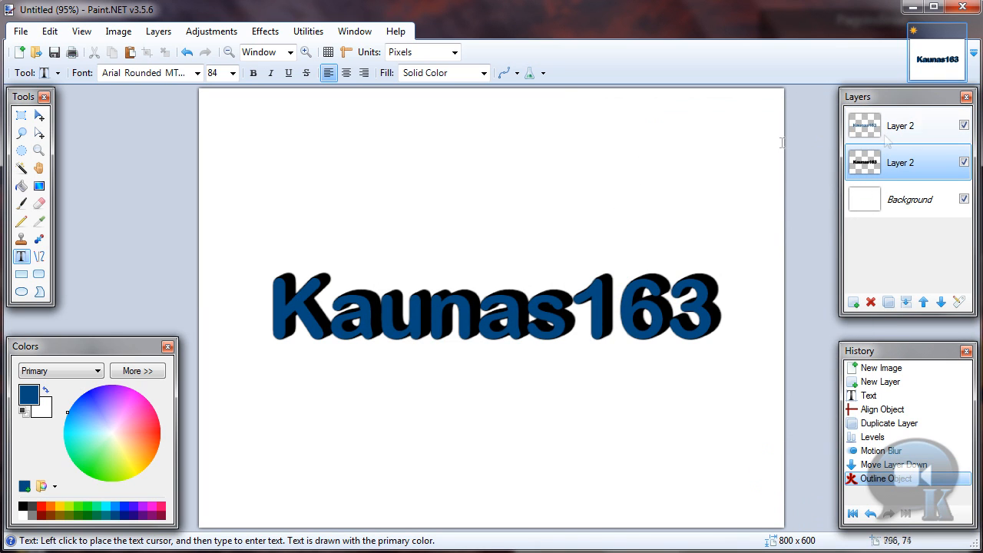
Step: Select the top Layer 2 and merge it down onto the shadow layer
left_click(900, 125)
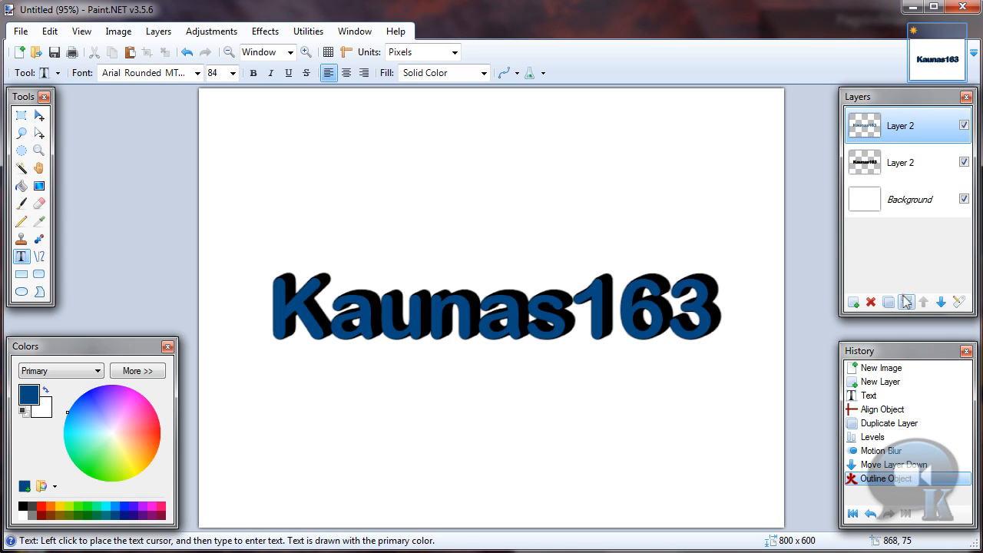
left_click(906, 301)
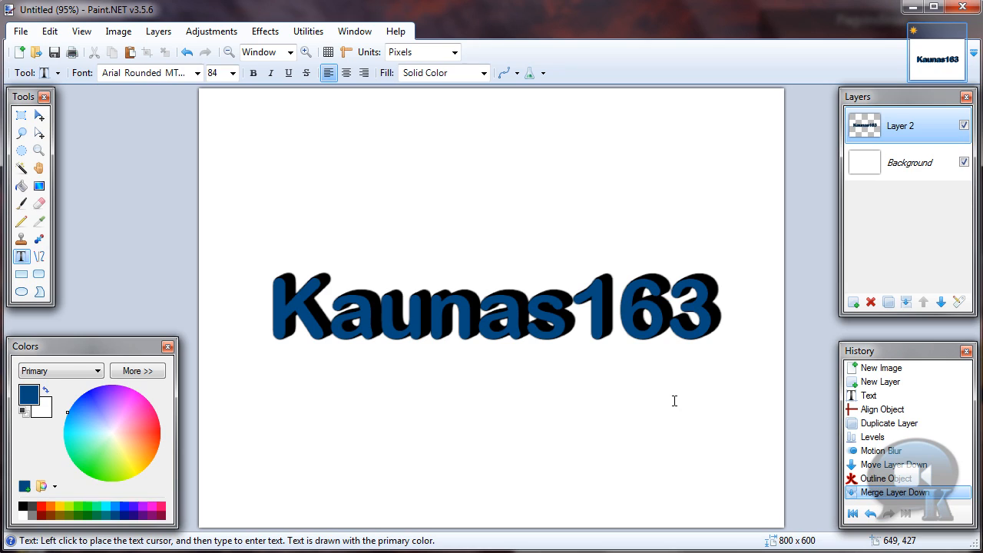
mouse_move(745, 428)
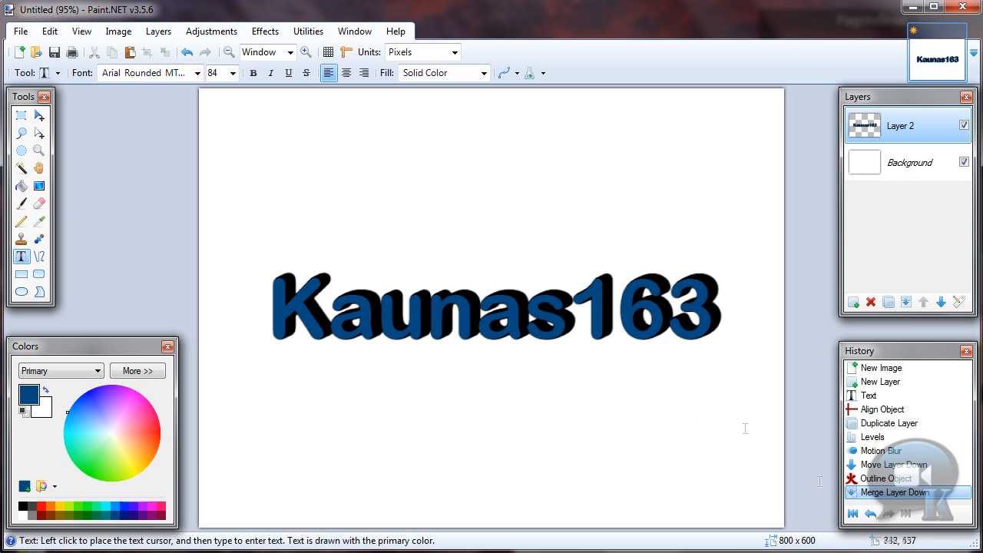